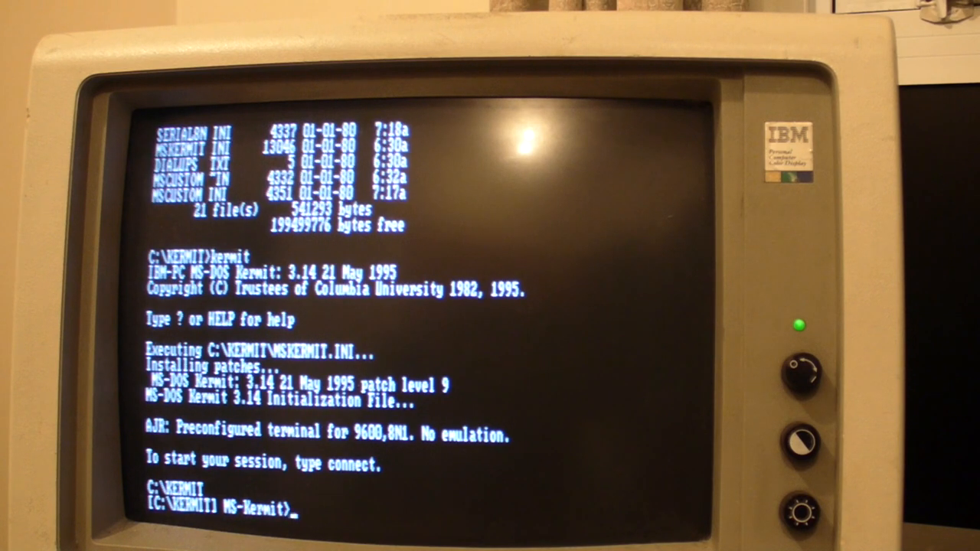
# Step: Open a Kermit telnet connection to the Raspberry Pi at 192.168.1.5
pyautogui.write('connect')
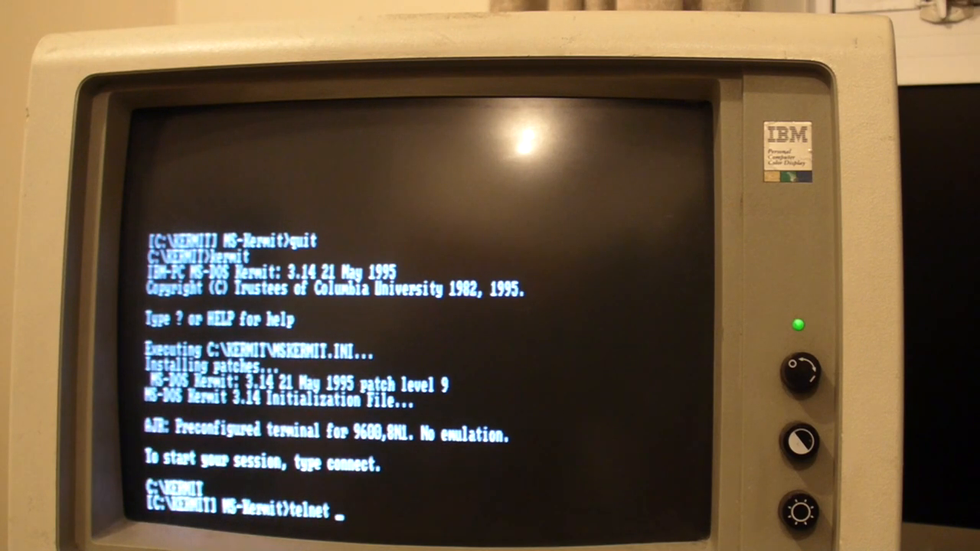
pyautogui.write('192.168')
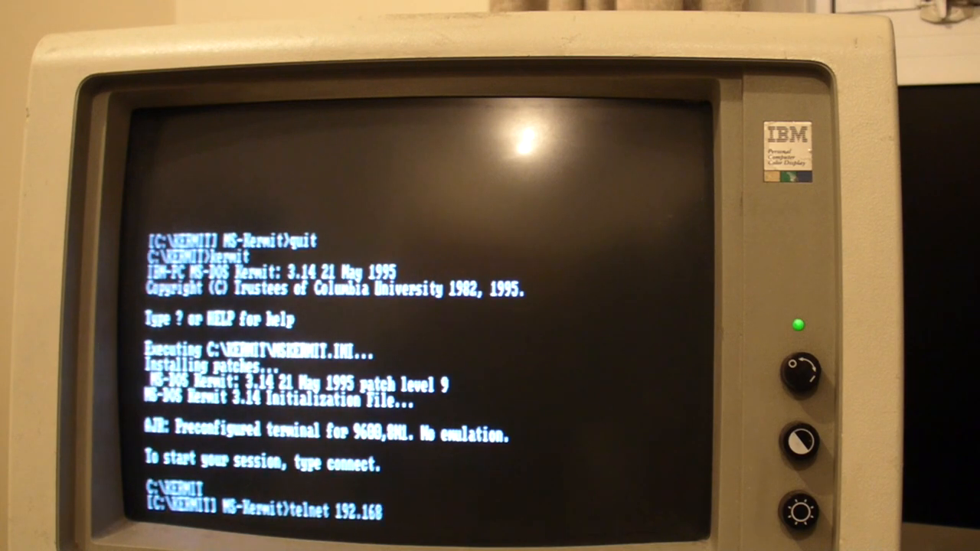
pyautogui.write('.1.5')
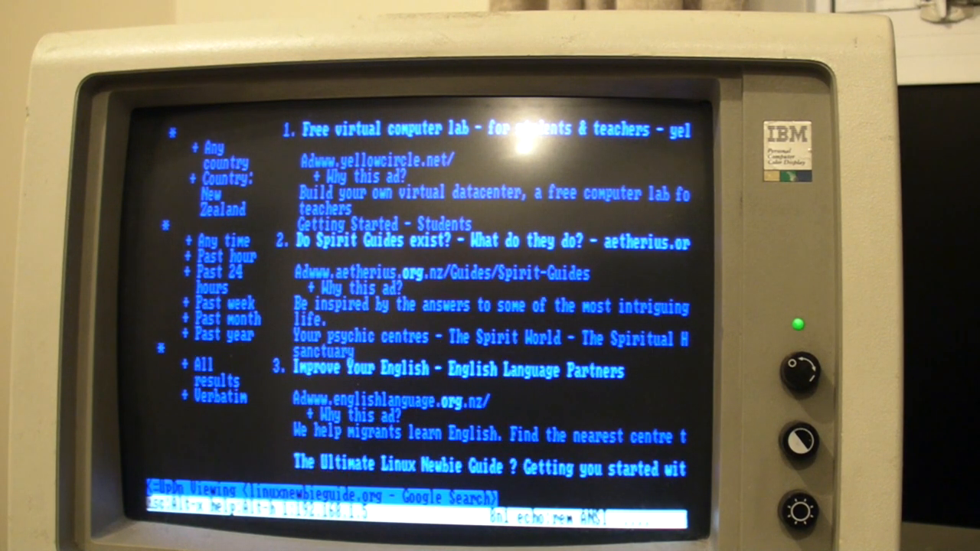
# Step: Scroll further down the Google results for linuxnewbieguide.org in Lynx
pyautogui.scroll(-3)
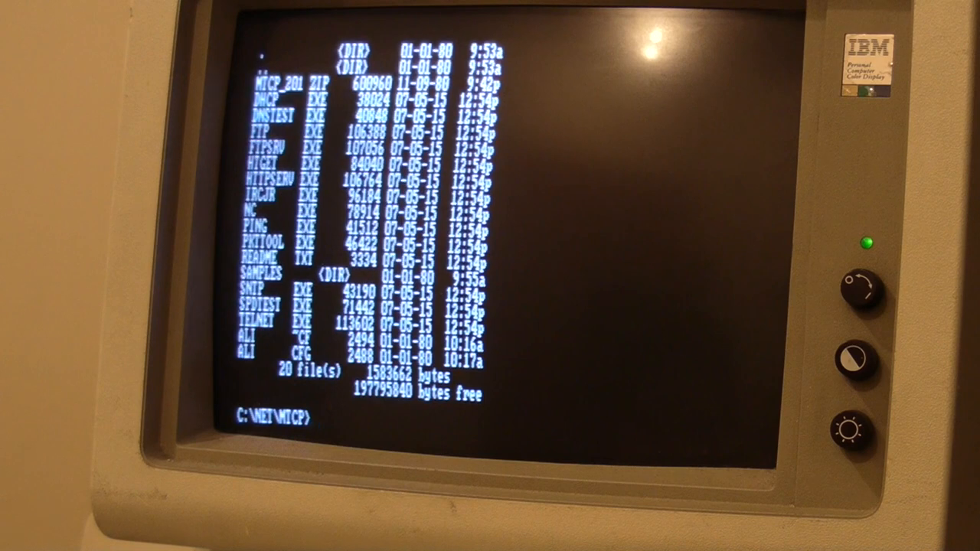
# Step: Launch IRCjr with server irc.freenode.net from the mTCP folder
pyautogui.write('irc.jr')
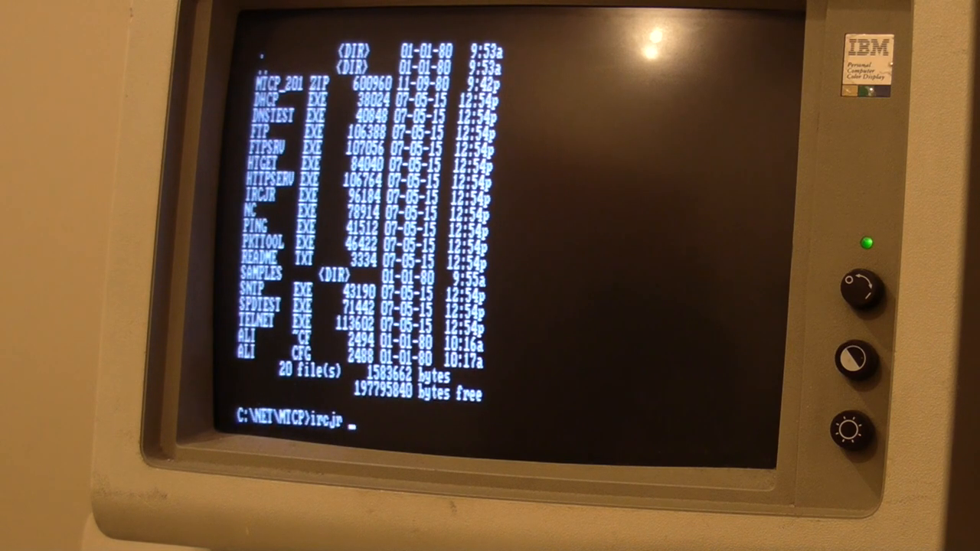
pyautogui.write('irc.f')
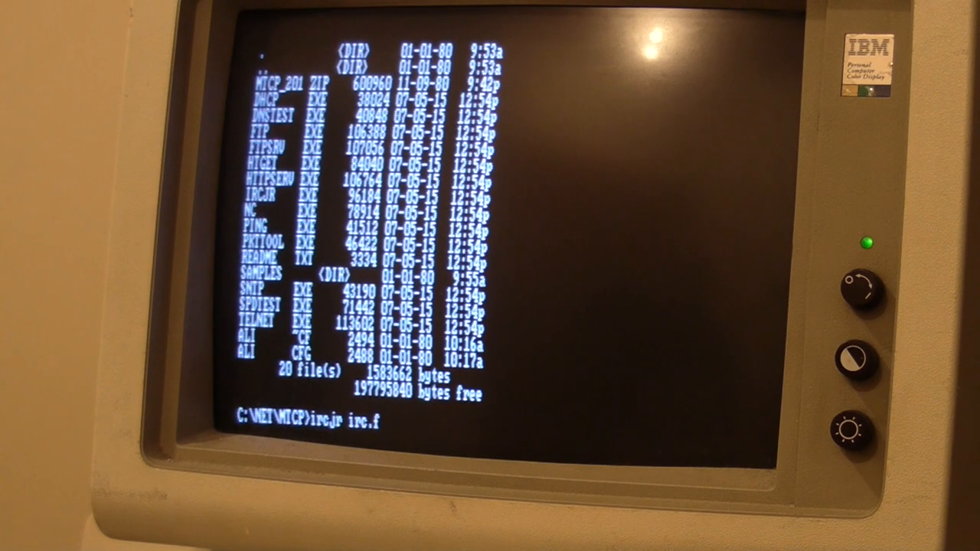
pyautogui.write('reenode.net')
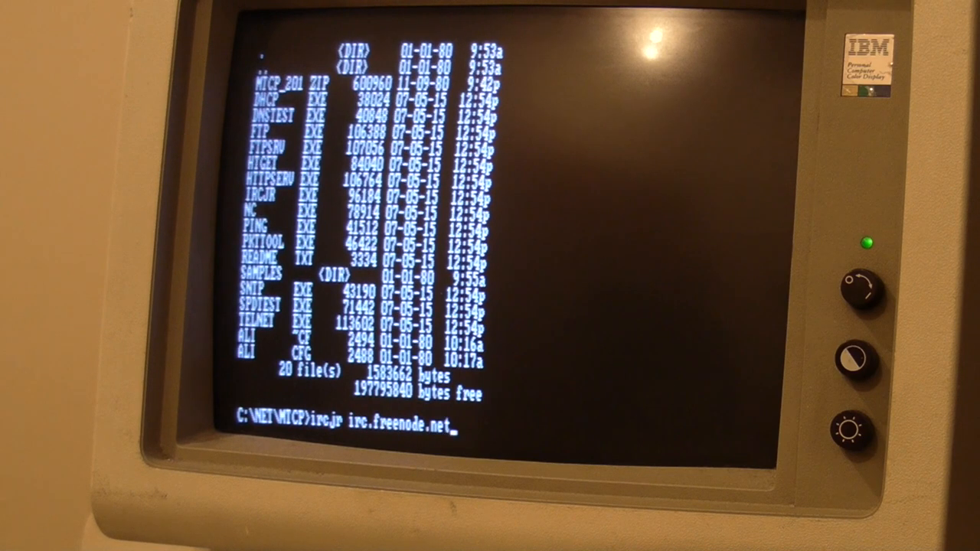
pyautogui.press('Return')
pyautogui.write('/join #oldx86har')
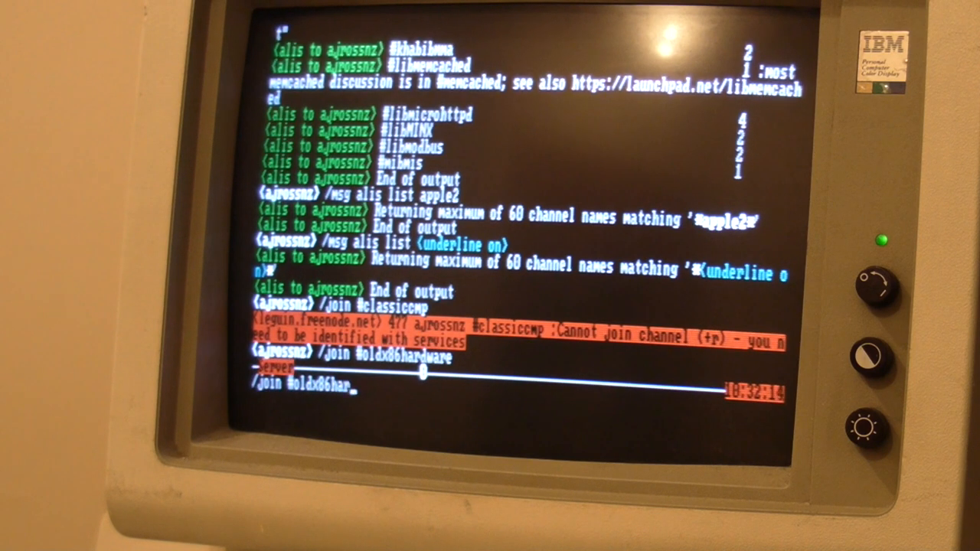
# Step: Submit the join request for #oldx86hardware
pyautogui.press('Return')
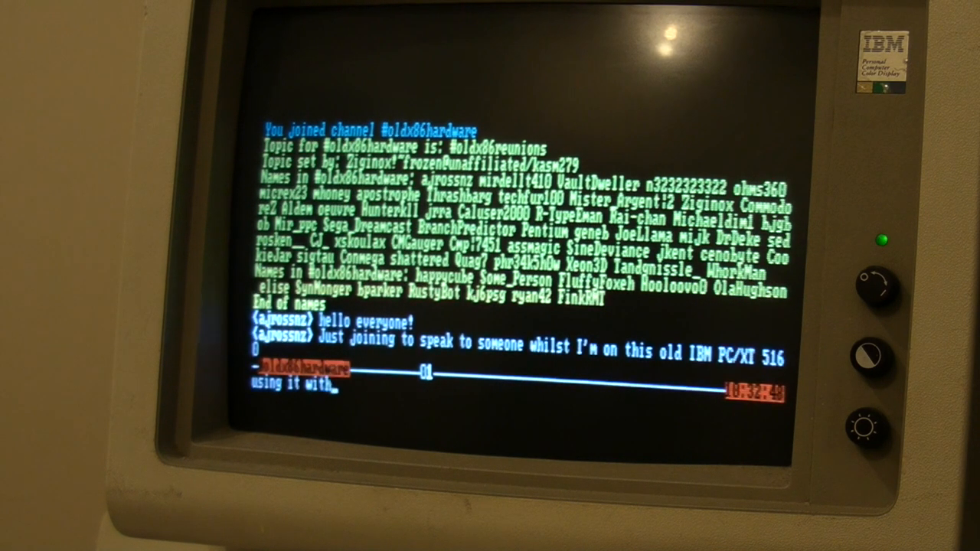
# Step: Type 'ICP' while posting the PC/XT greeting in #oldx86hardware
pyautogui.write('ICP')
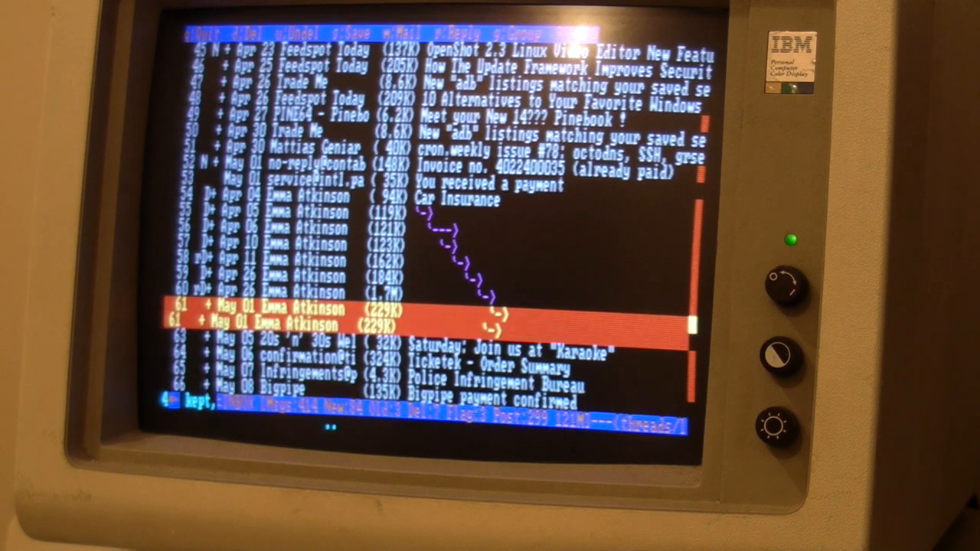
# Step: Move down the Mutt inbox to highlight the Ticketek - Order Summary message
pyautogui.press('Down')
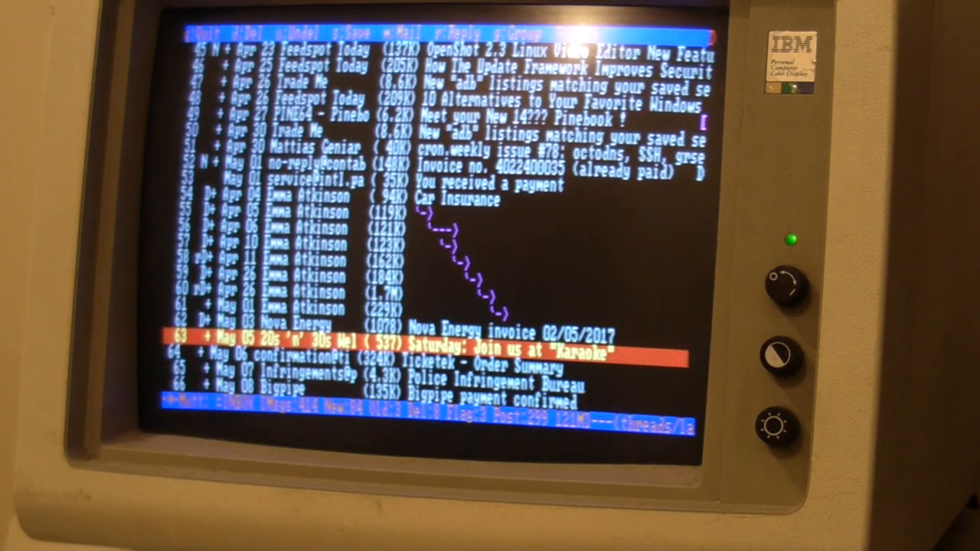
pyautogui.press('Down')
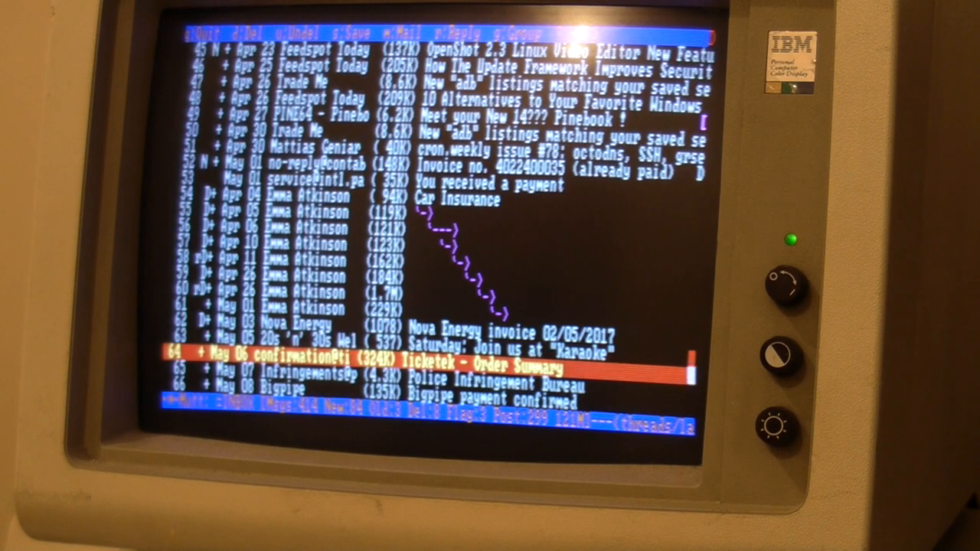